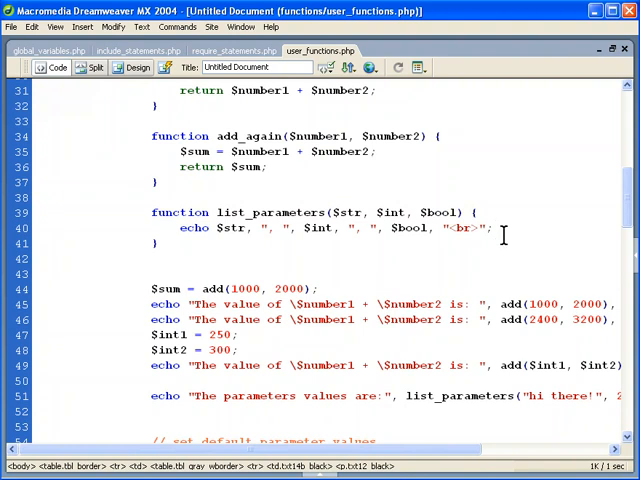
pyautogui.moveTo(522, 228)
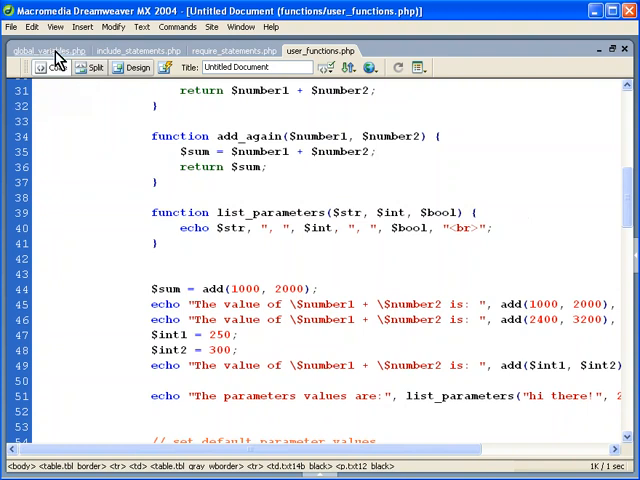
pyautogui.moveTo(598, 196)
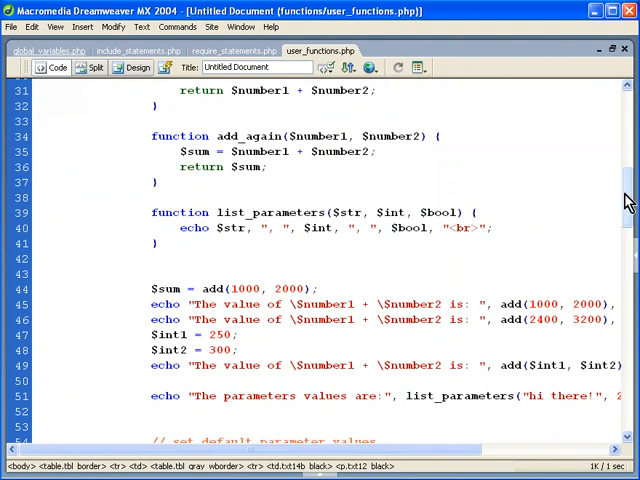
pyautogui.moveTo(408, 258)
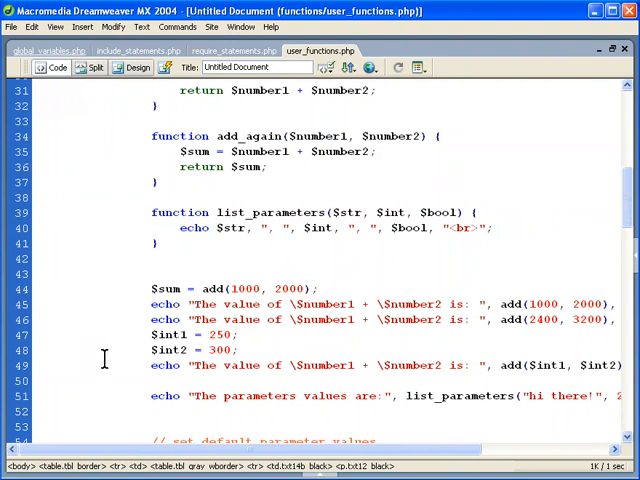
# - Scroll through user_functions.php and select the whole do_something function to review it
pyautogui.scroll(3)
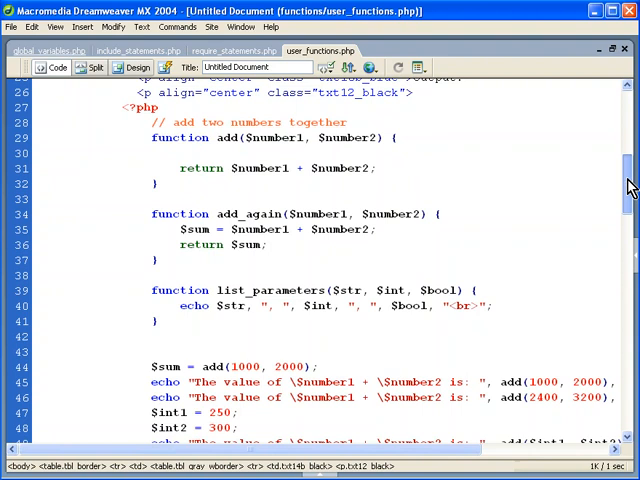
pyautogui.scroll(3)
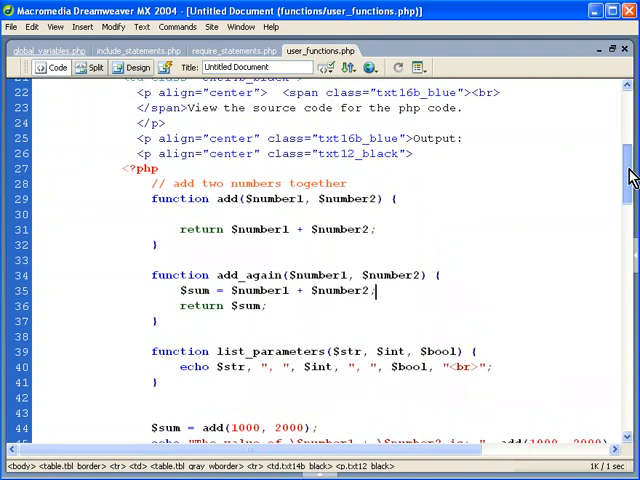
pyautogui.scroll(-3)
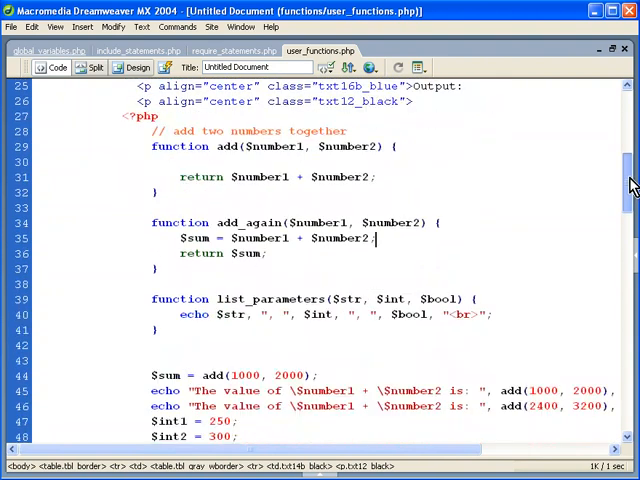
pyautogui.scroll(-3)
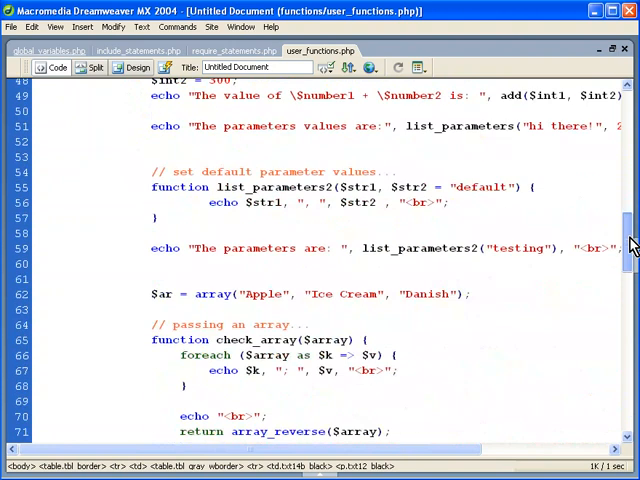
pyautogui.scroll(-3)
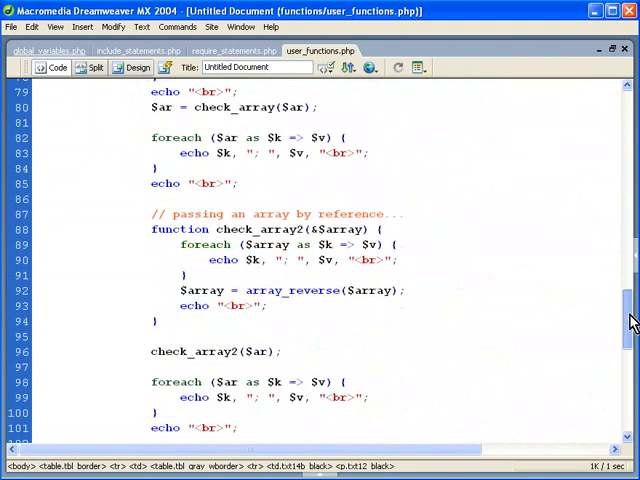
pyautogui.scroll(-3)
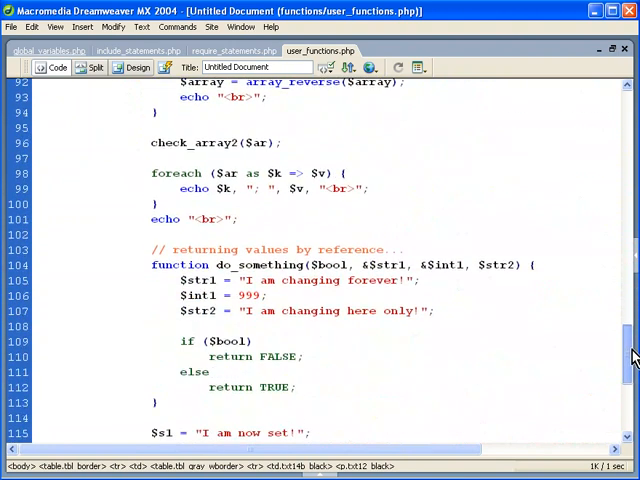
pyautogui.scroll(-3)
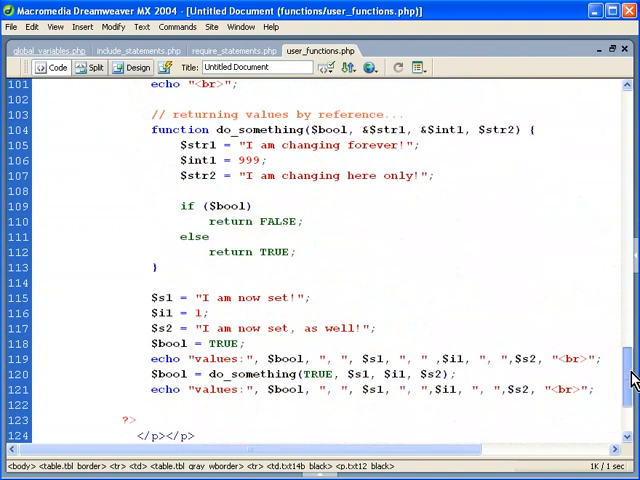
pyautogui.scroll(-3)
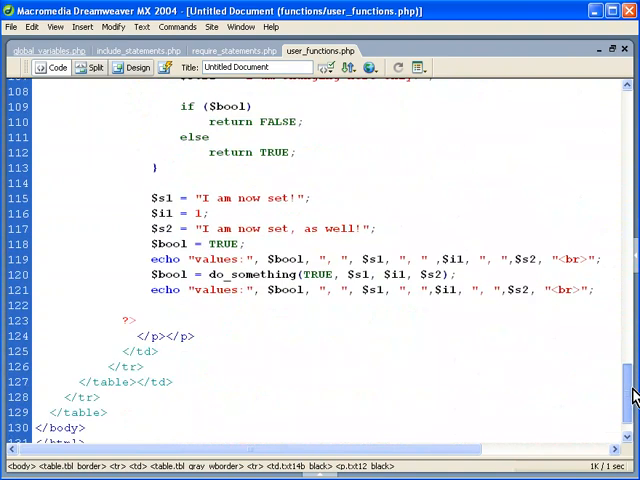
pyautogui.scroll(3)
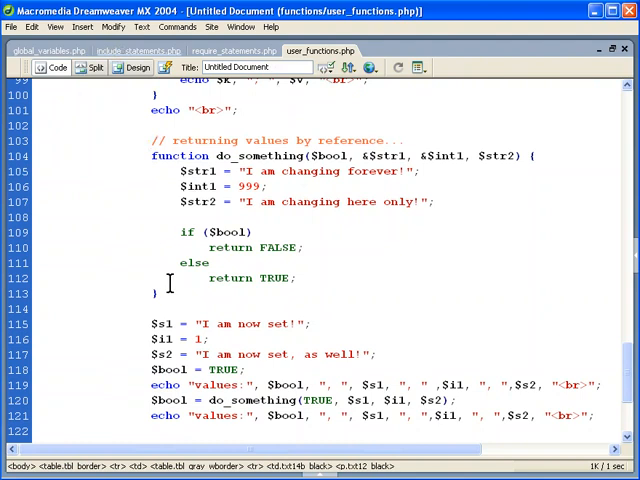
pyautogui.moveTo(150, 156); pyautogui.dragTo(156, 292)
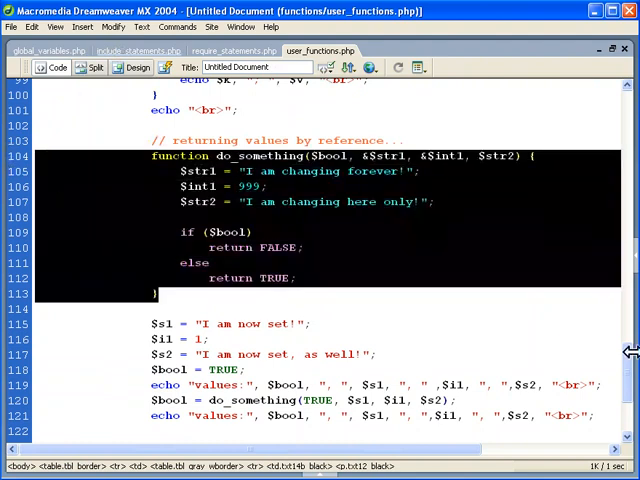
pyautogui.scroll(3)
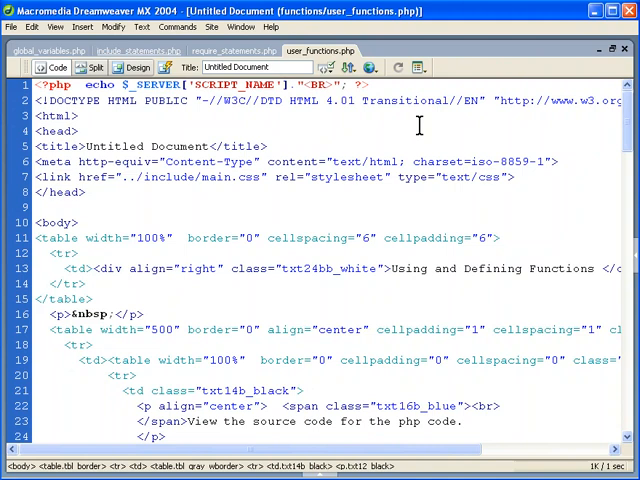
pyautogui.scroll(-3)
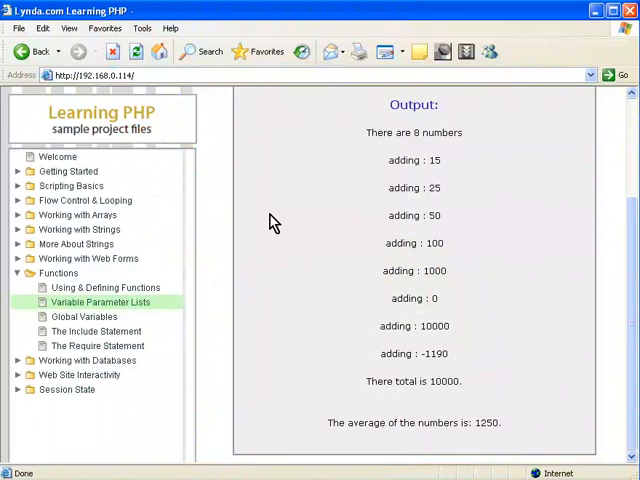
# - Load the Using & Defining Functions example page from the Learning PHP sidebar
pyautogui.click(106, 288)
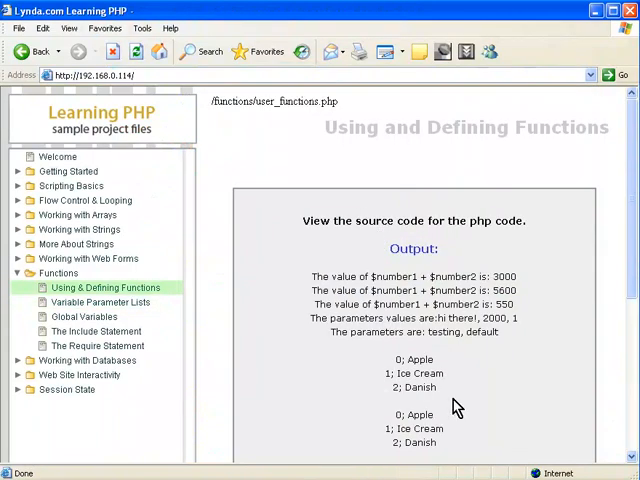
pyautogui.moveTo(240, 122)
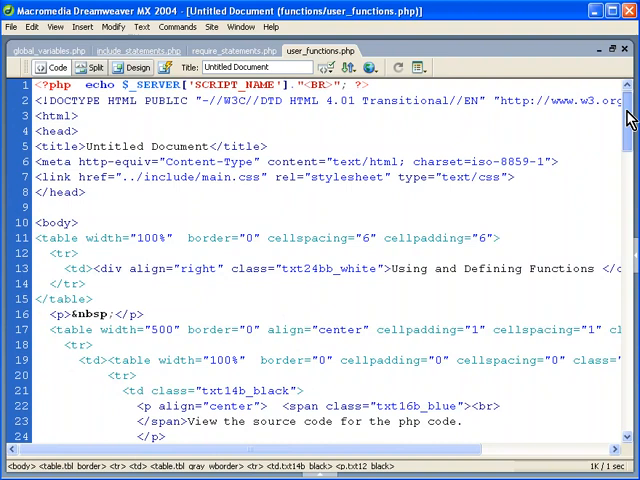
# - Scroll back to the do_something function and place the cursor after its opening brace
pyautogui.scroll(-3)
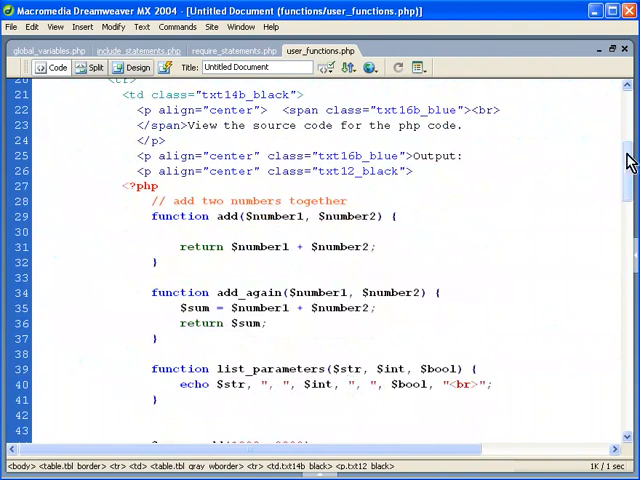
pyautogui.scroll(-3)
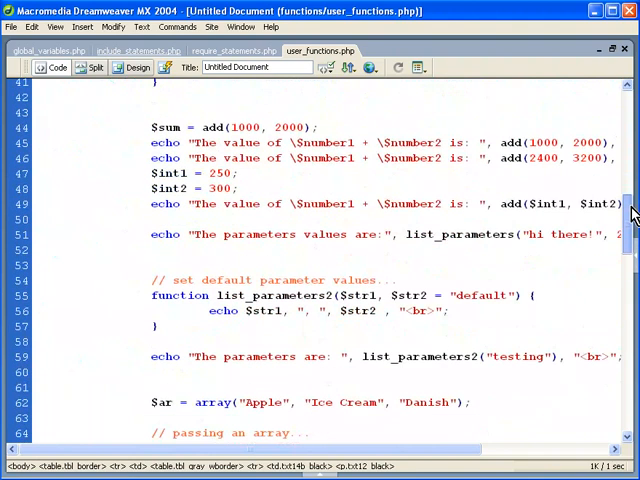
pyautogui.scroll(-3)
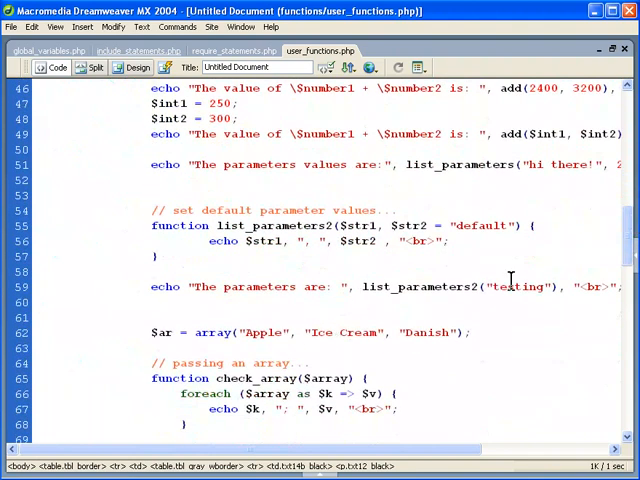
pyautogui.scroll(-3)
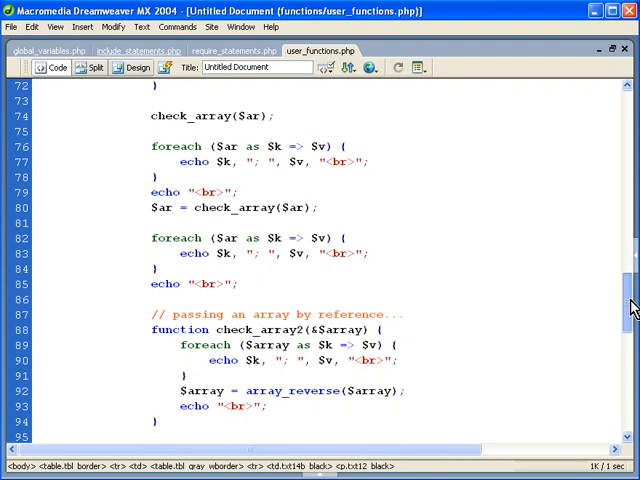
pyautogui.scroll(-3)
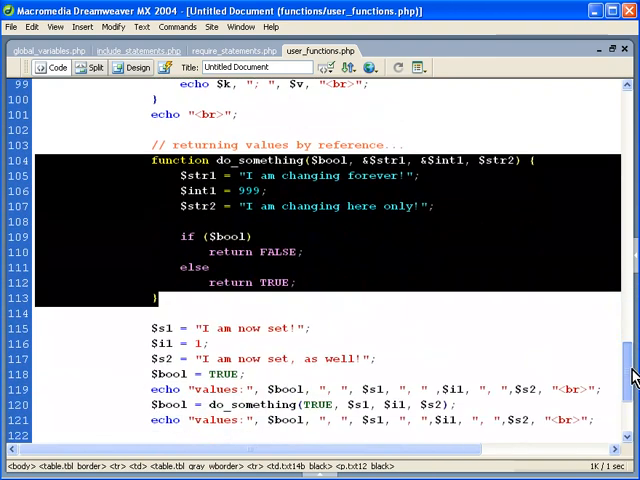
pyautogui.scroll(-3)
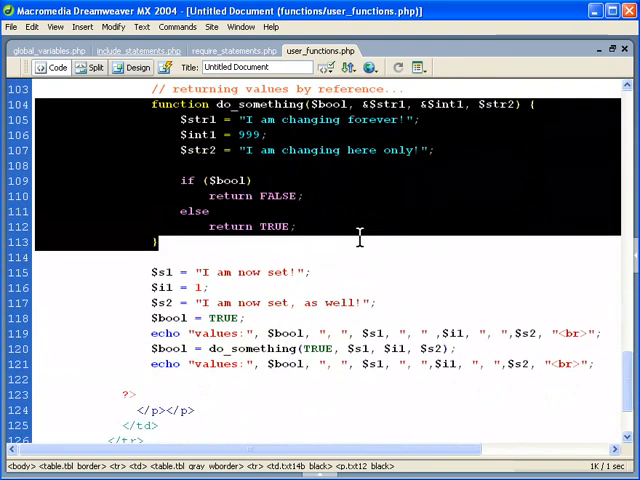
pyautogui.moveTo(184, 292)
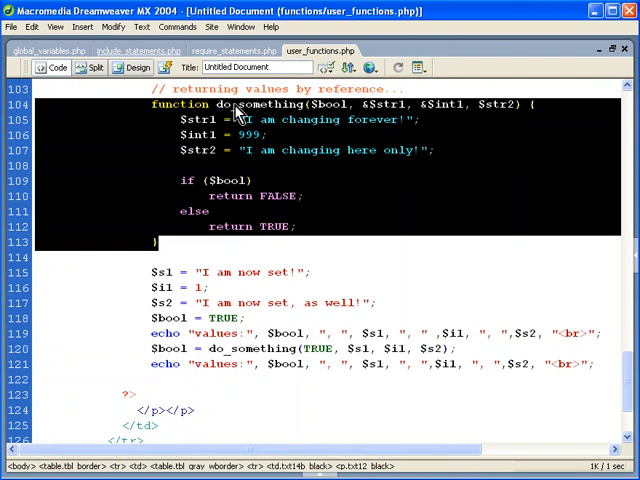
pyautogui.moveTo(208, 150)
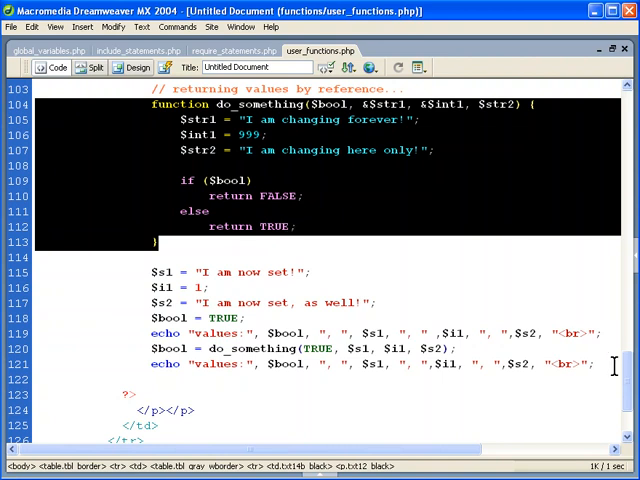
pyautogui.scroll(3)
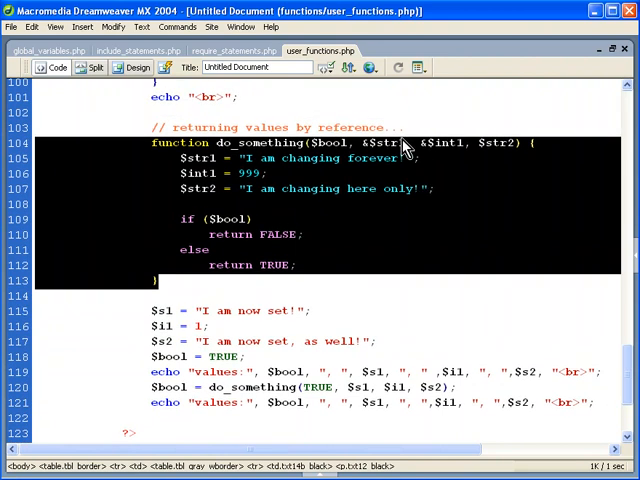
pyautogui.click(368, 144)
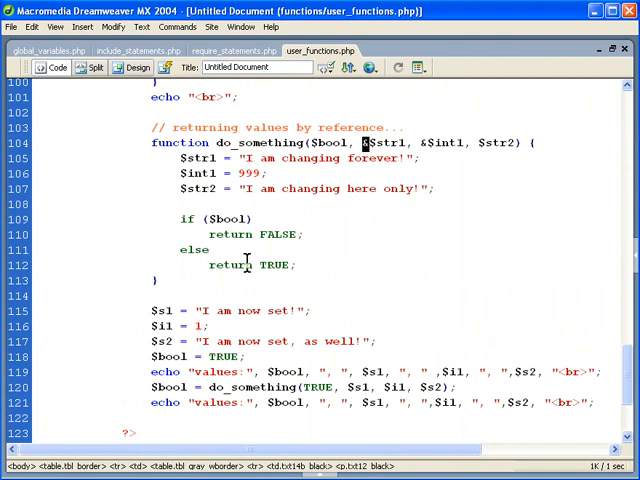
# - Highlight the return keyword and the do_something call in the $bool assignment while explaining them
pyautogui.doubleClick(228, 264)
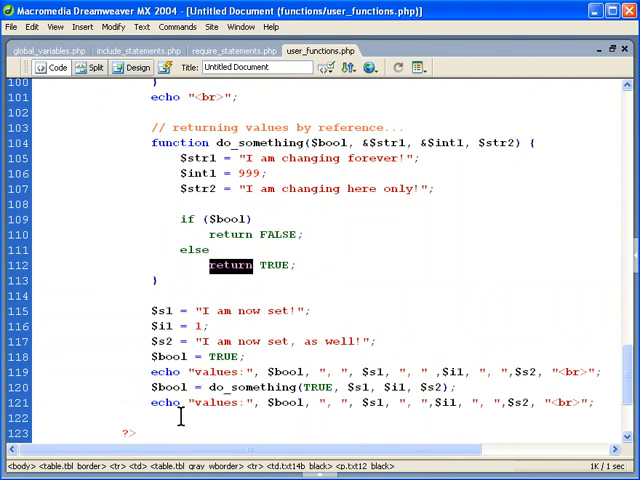
pyautogui.doubleClick(280, 388)
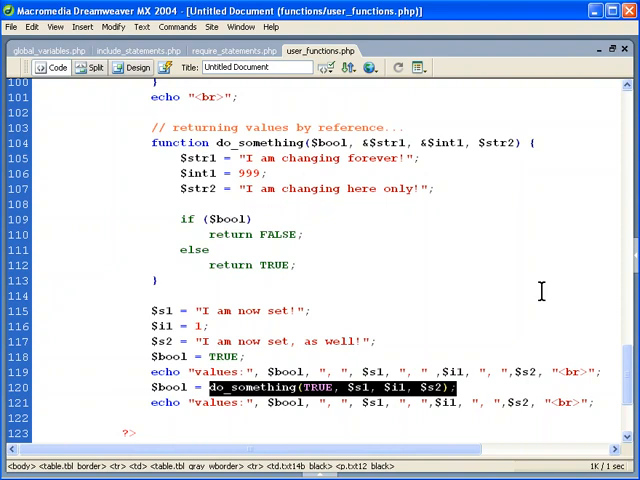
pyautogui.moveTo(536, 280)
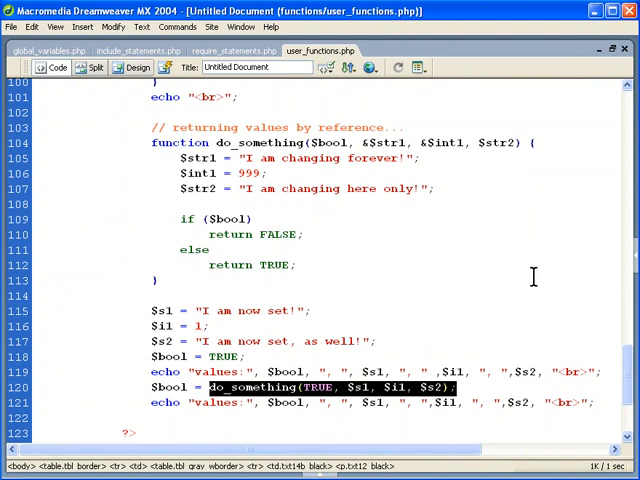
pyautogui.moveTo(484, 252)
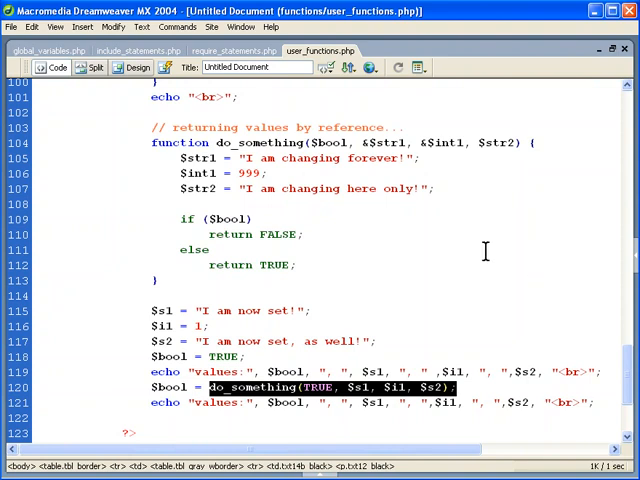
pyautogui.moveTo(452, 332)
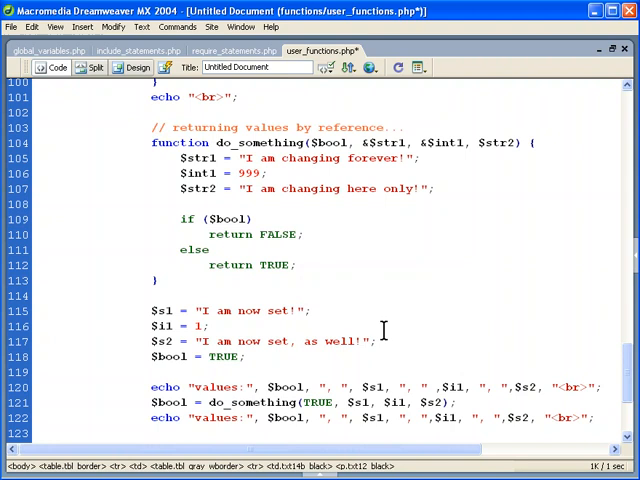
pyautogui.moveTo(314, 174)
pyautogui.write('$')
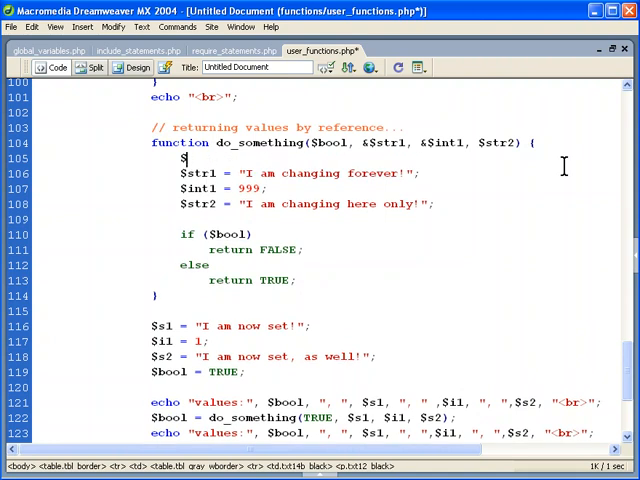
# - Add an echo of $s1 at the top of the do_something body
pyautogui.write('s1')
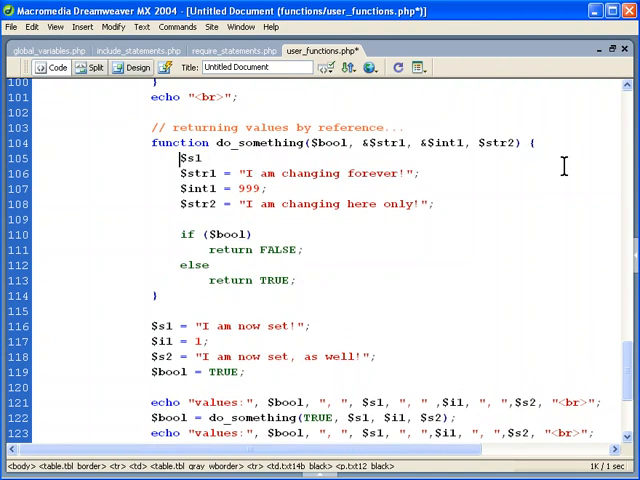
pyautogui.write('echo')
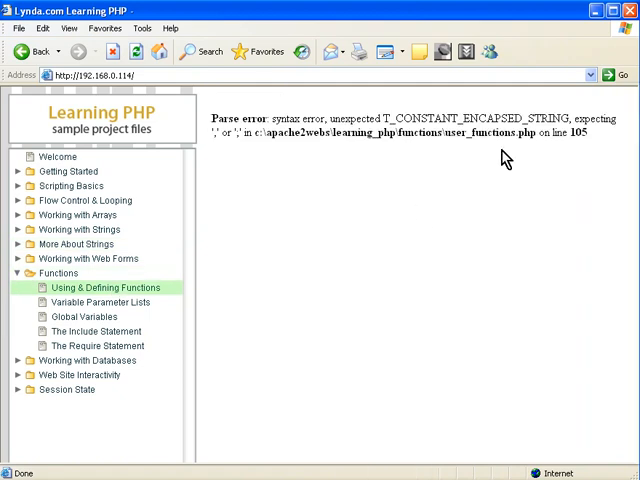
pyautogui.moveTo(572, 138)
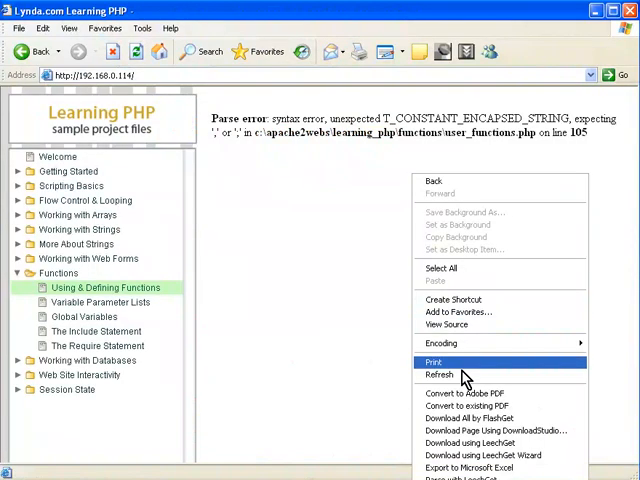
# - Reload the page and scroll to the bottom, where the exclamation marks show $s1 empty inside the function
pyautogui.click(440, 374)
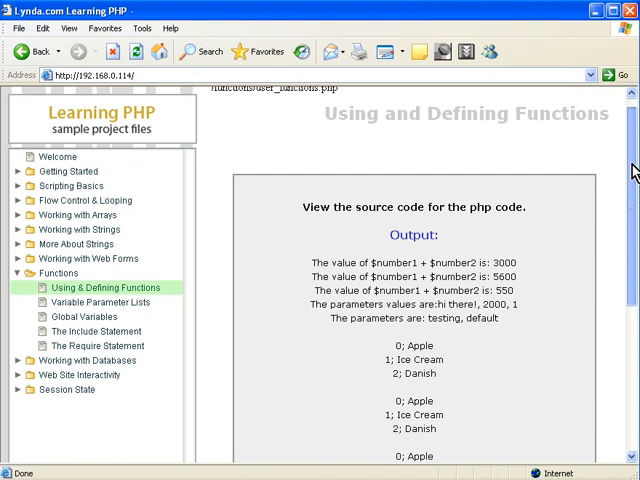
pyautogui.scroll(-3)
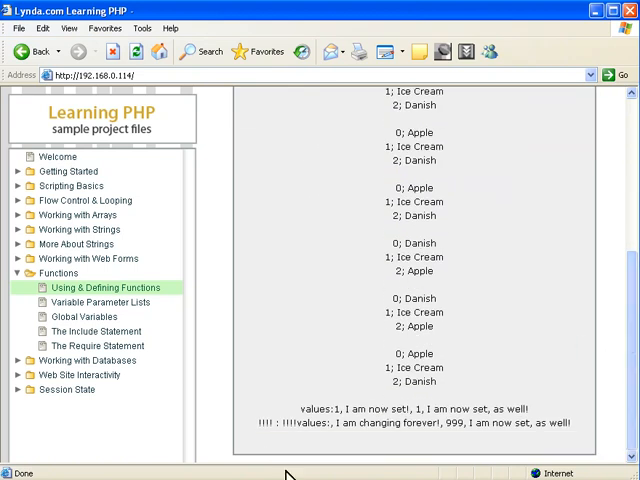
pyautogui.moveTo(278, 436)
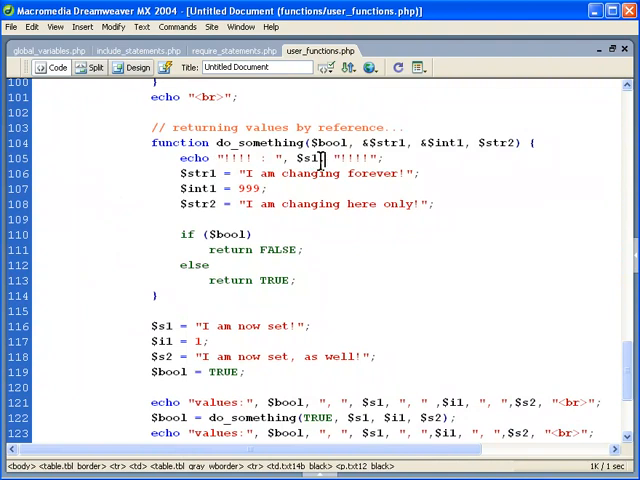
# - Select the temporary echo $s1 line and remove it so do_something starts with the $str1 assignment
pyautogui.doubleClick(308, 158)
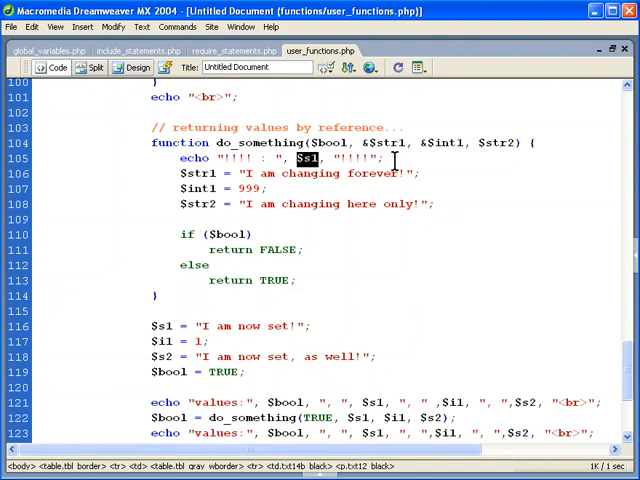
pyautogui.tripleClick(280, 158)
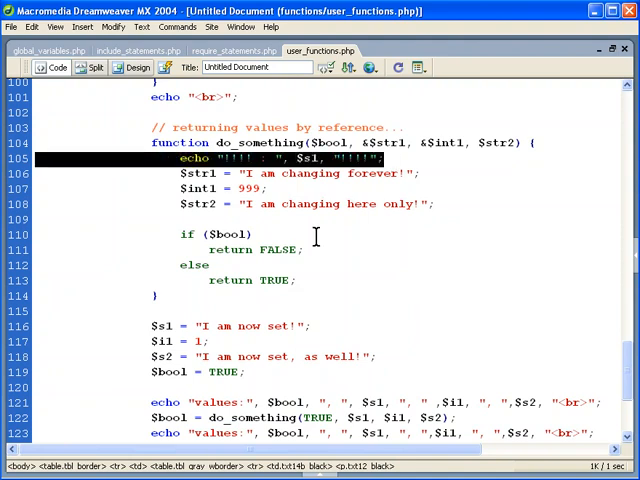
pyautogui.click(12, 28)
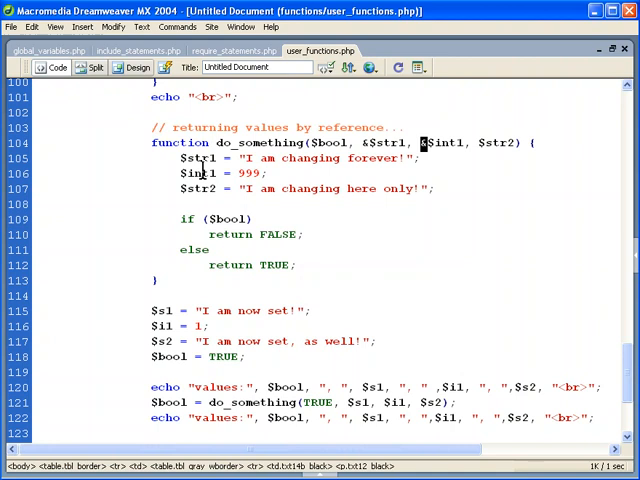
pyautogui.moveTo(238, 188)
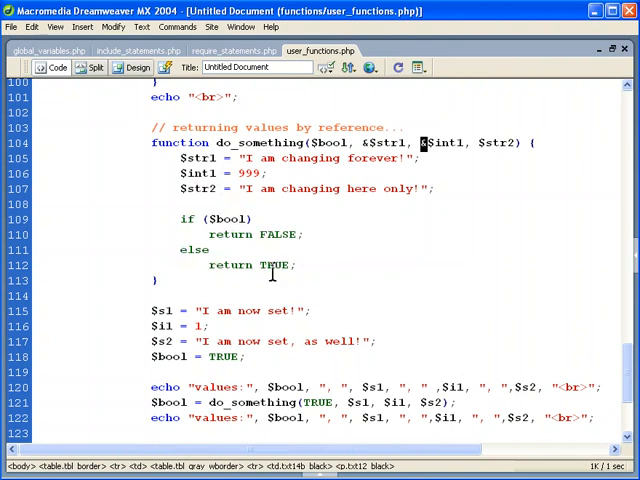
pyautogui.moveTo(388, 244)
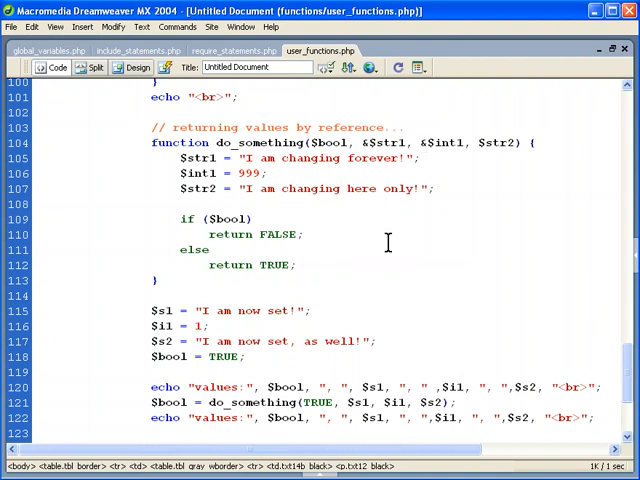
pyautogui.click(300, 234)
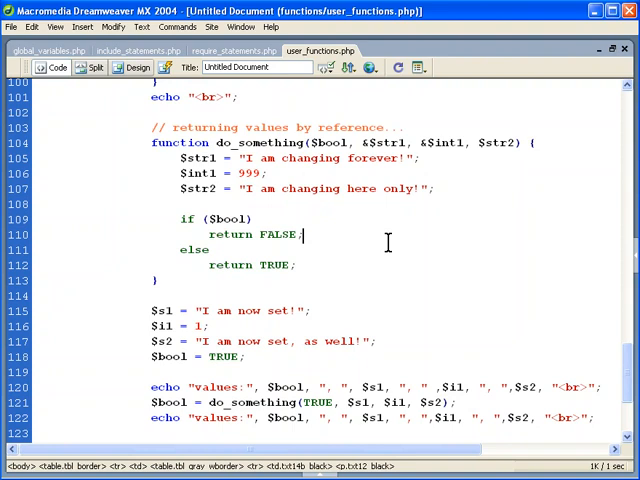
pyautogui.moveTo(406, 232)
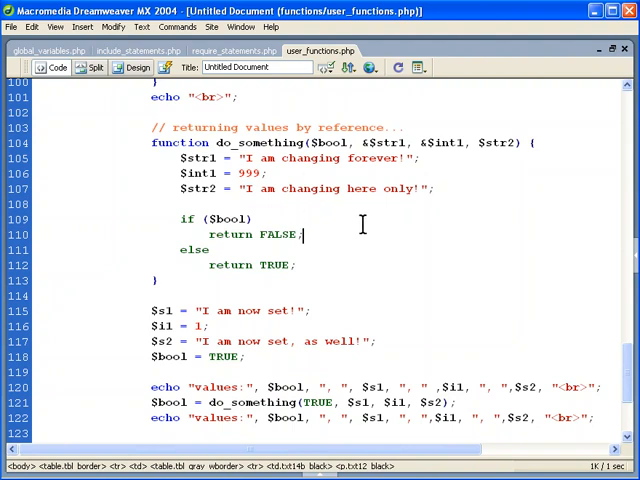
pyautogui.moveTo(312, 204)
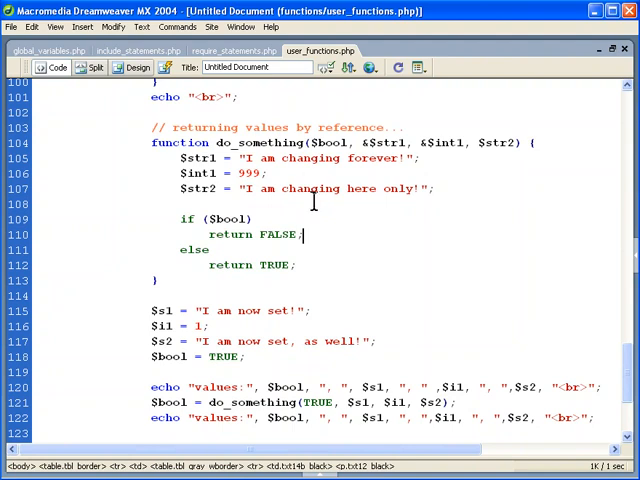
pyautogui.moveTo(490, 208)
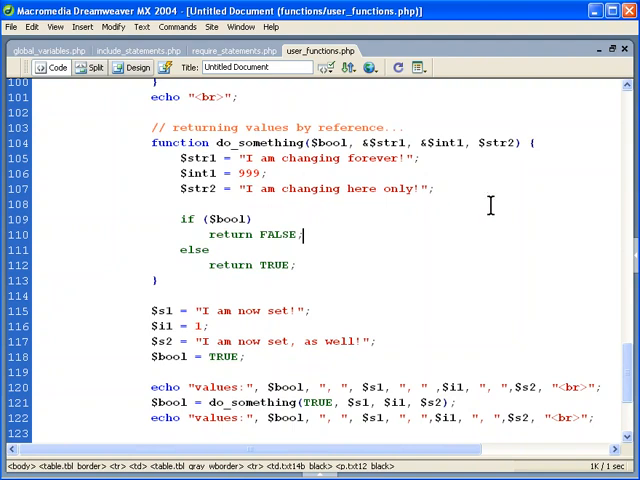
pyautogui.moveTo(408, 308)
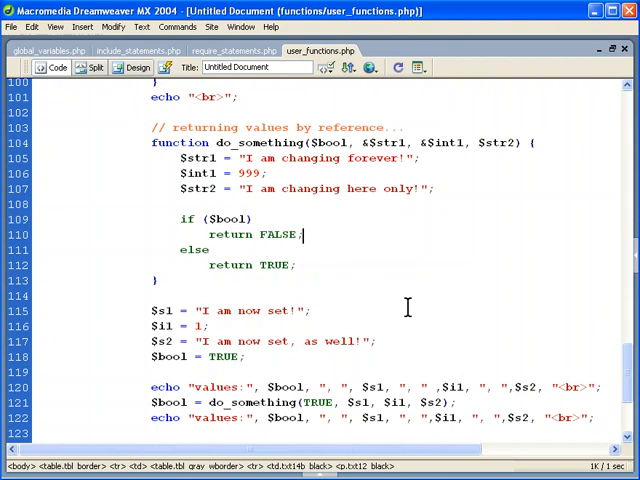